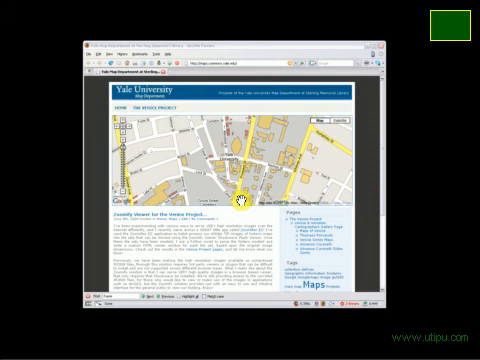
mouse_move(244, 62)
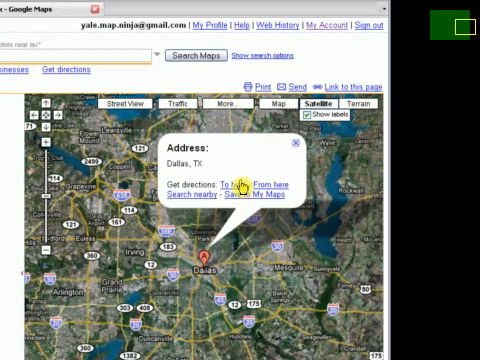
mouse_move(264, 202)
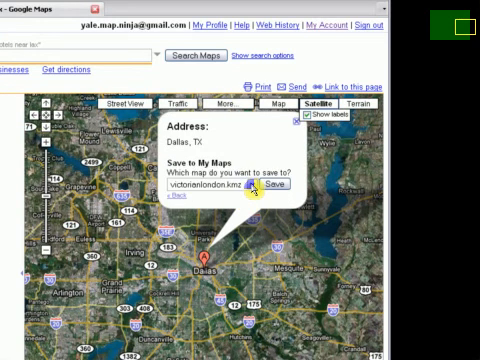
Save the Dallas, TX search result into the chosen My Map.
left_click(246, 188)
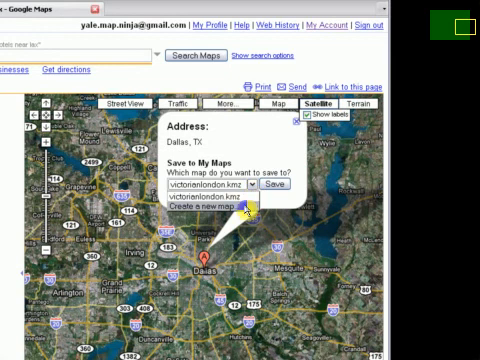
left_click(256, 190)
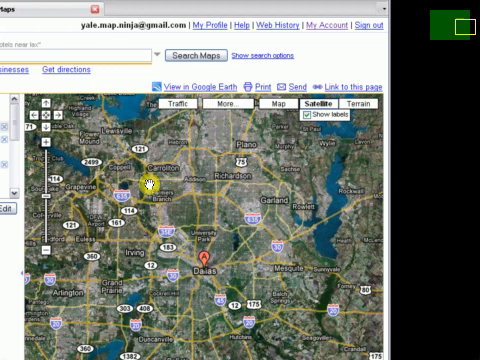
left_click(96, 84)
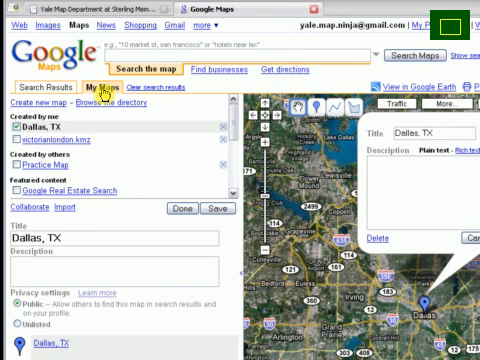
Enter 'This is a map of Dallas, TX' as the map's description.
scroll("down", 3)
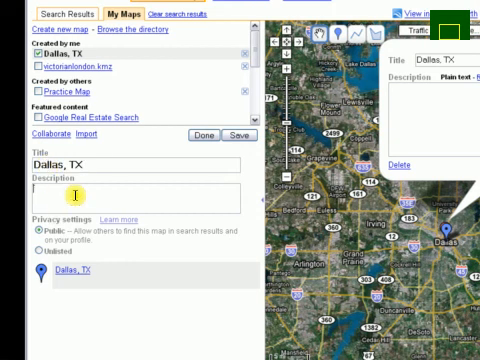
type("This is a map of Dallas, T")
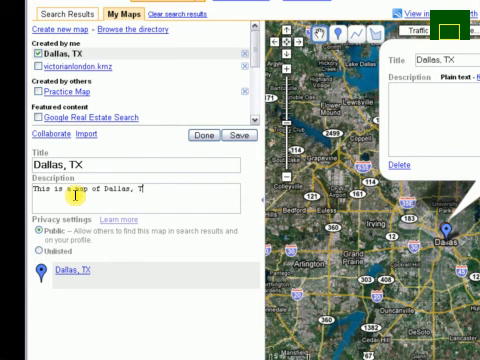
type("X")
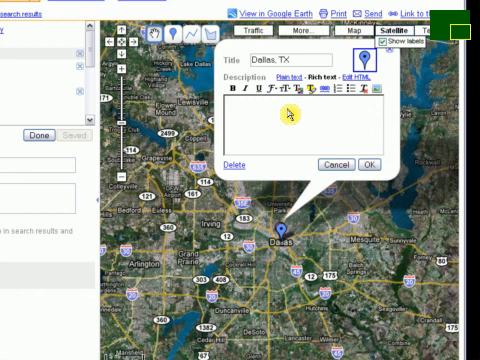
mouse_move(292, 110)
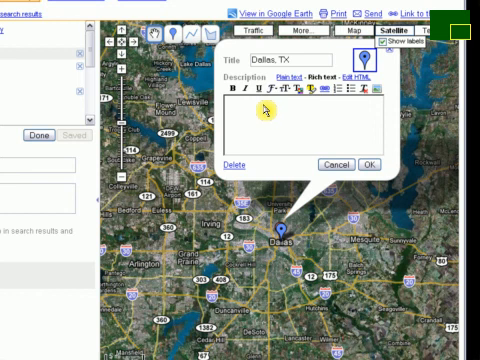
Describe the placemark as 'This is the center of Dallas, TX' in rich text.
type("This is Dallas")
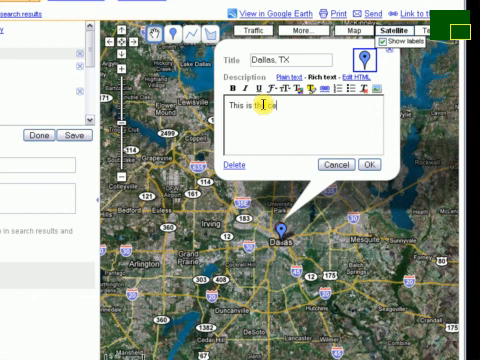
type("center of Da")
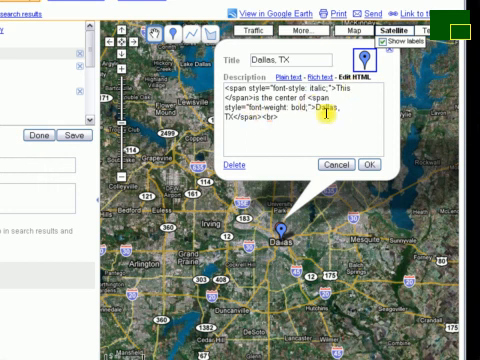
Bring up the icon choices for the Dallas, TX placemark.
left_click(312, 80)
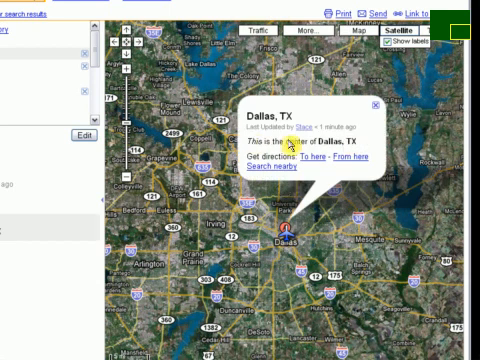
mouse_move(318, 156)
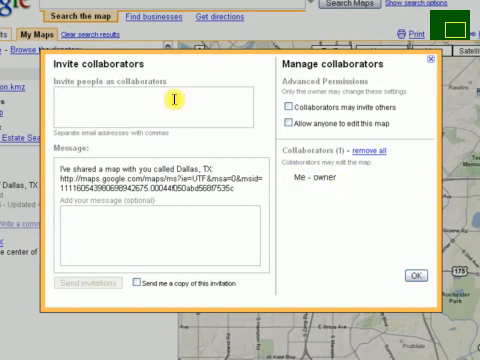
Enter the two collaborator email addresses, separated by a comma.
type("stace")
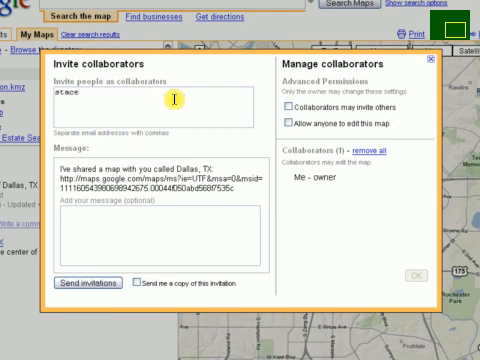
type("maples8yahoo.com")
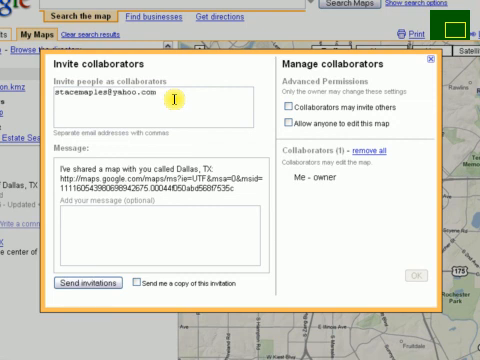
type(",")
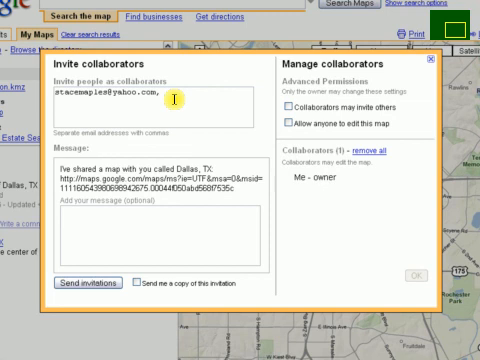
type("playbird")
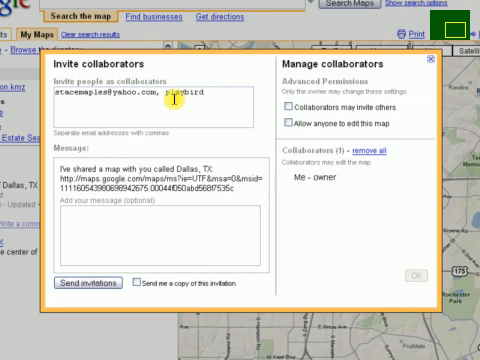
type("girl8y")
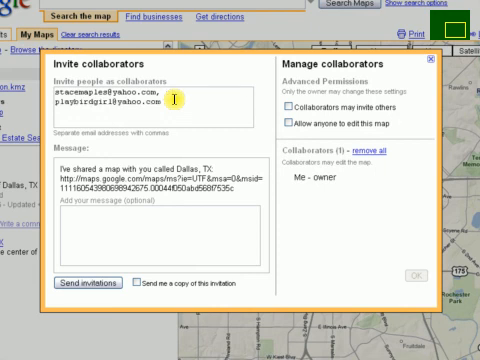
mouse_move(104, 224)
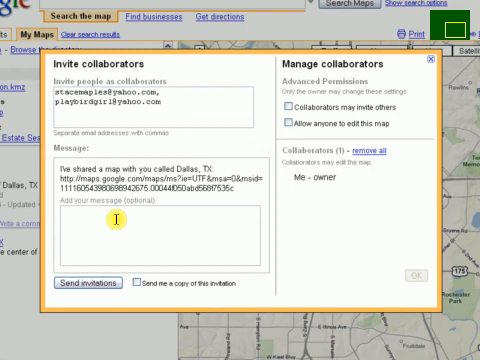
Add the message 'Please Edit my map', request a copy, send the invitations and confirm.
type("Please Edit")
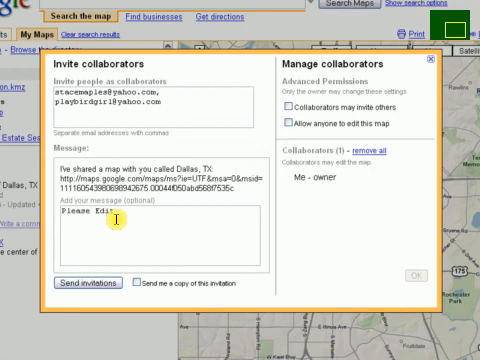
type("my map")
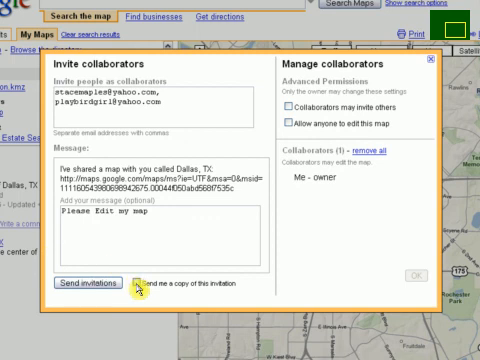
left_click(136, 288)
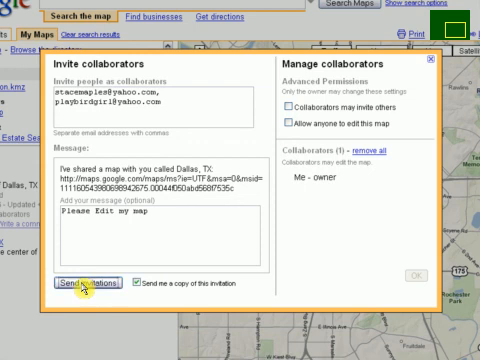
left_click(76, 282)
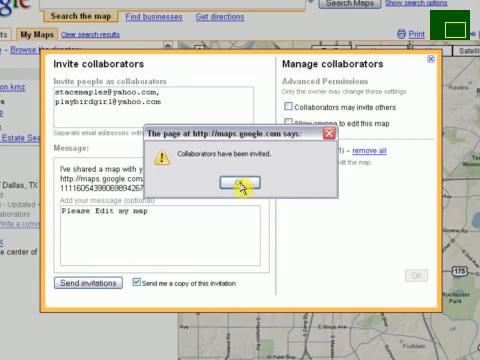
left_click(236, 184)
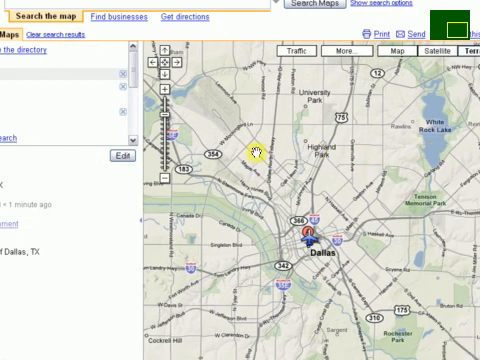
mouse_move(242, 152)
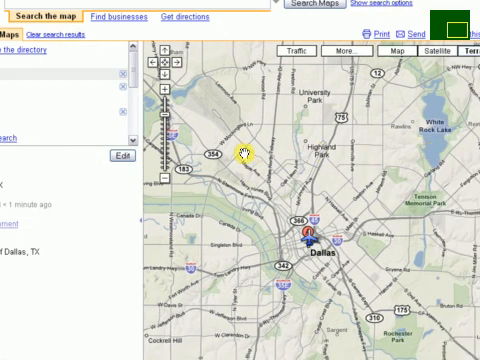